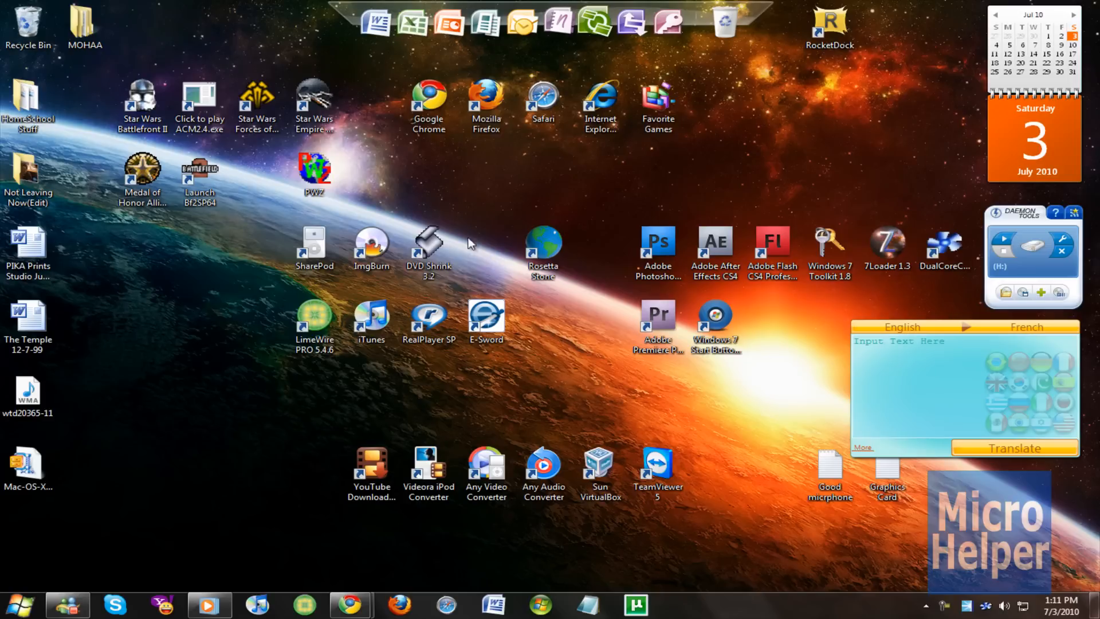
mouse_move(411, 209)
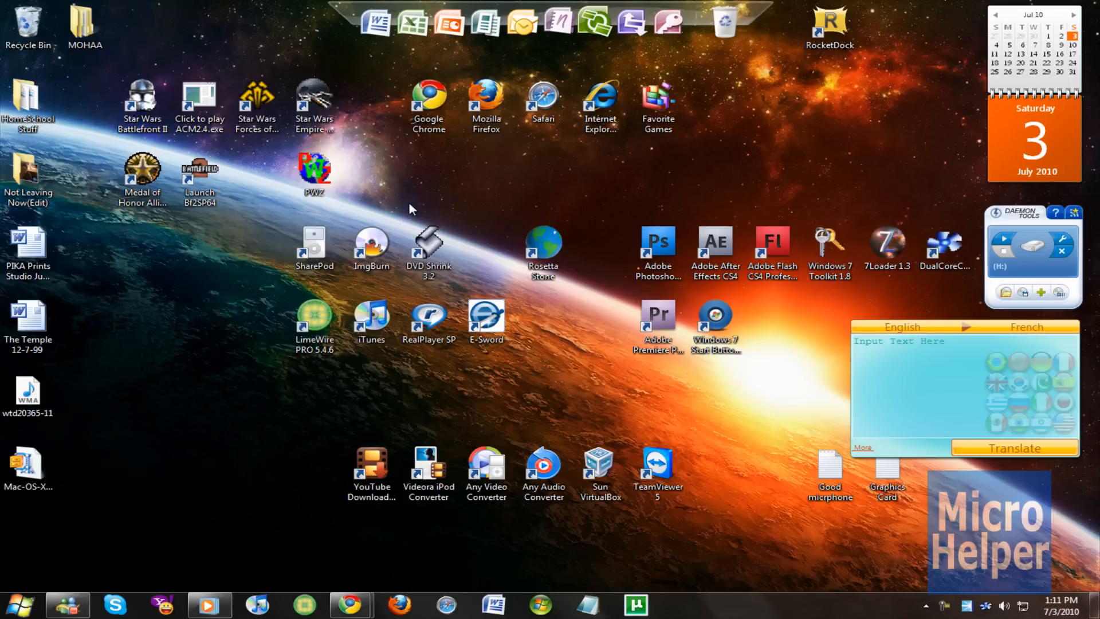
mouse_move(446, 180)
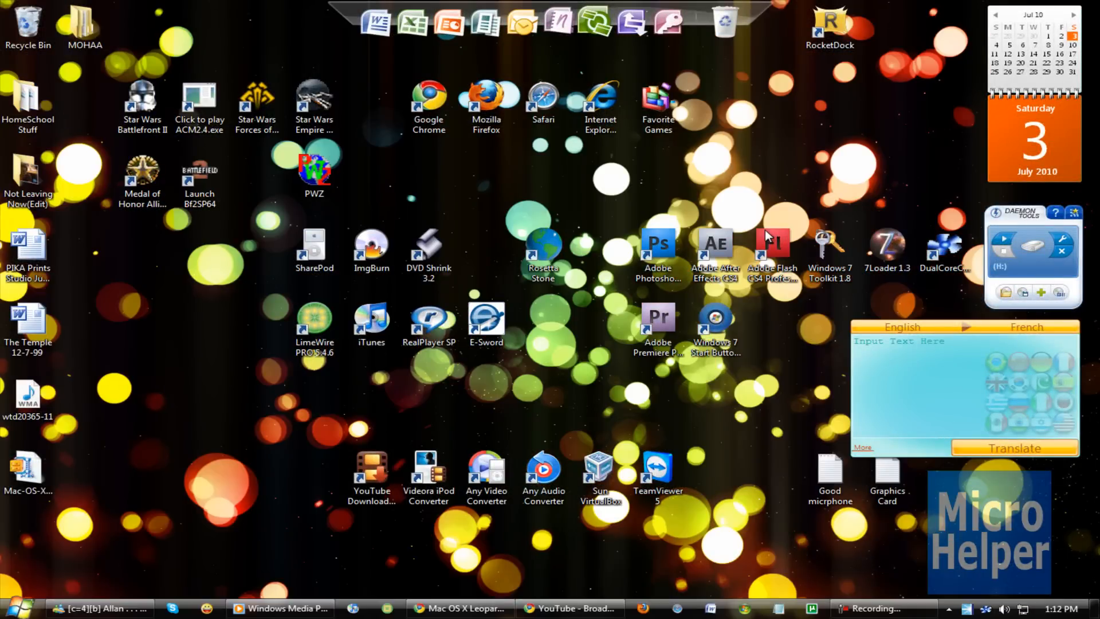
mouse_move(278, 292)
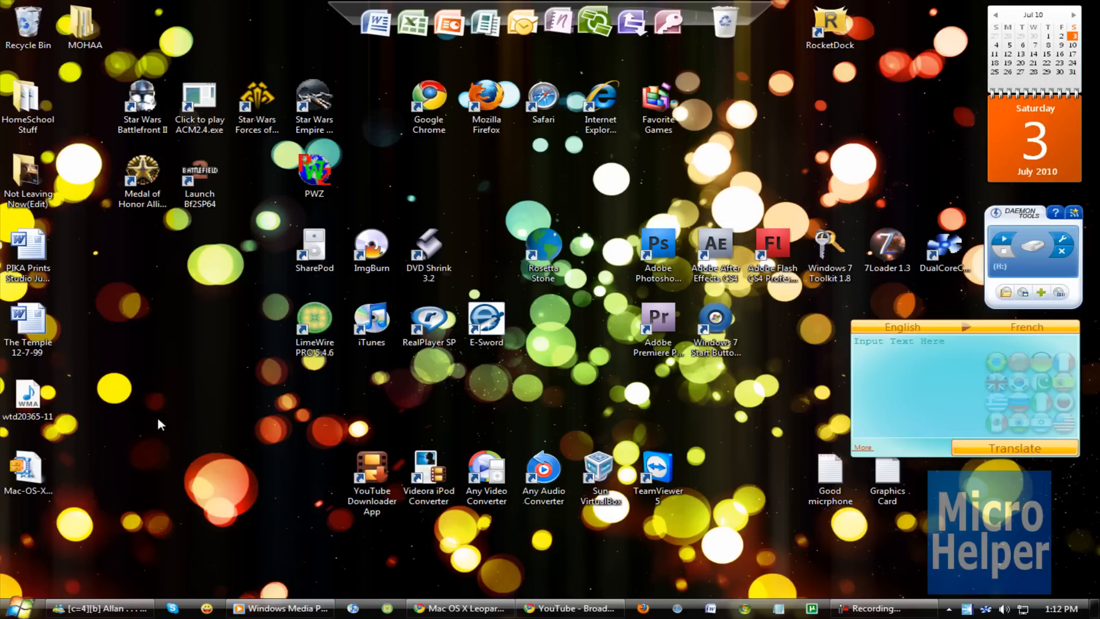
mouse_move(210, 372)
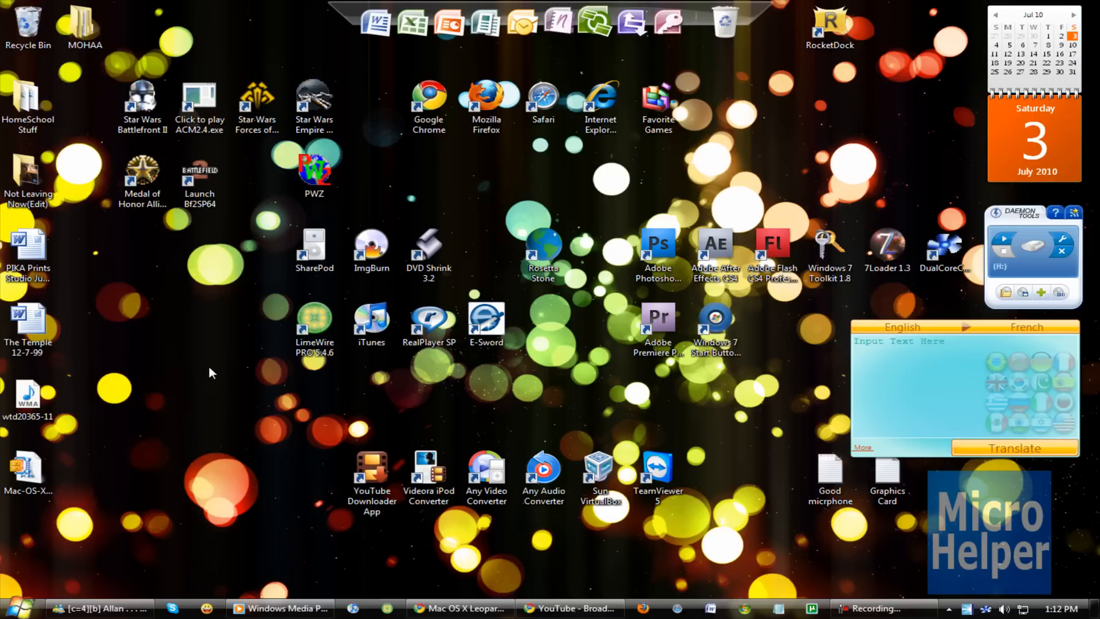
mouse_move(218, 367)
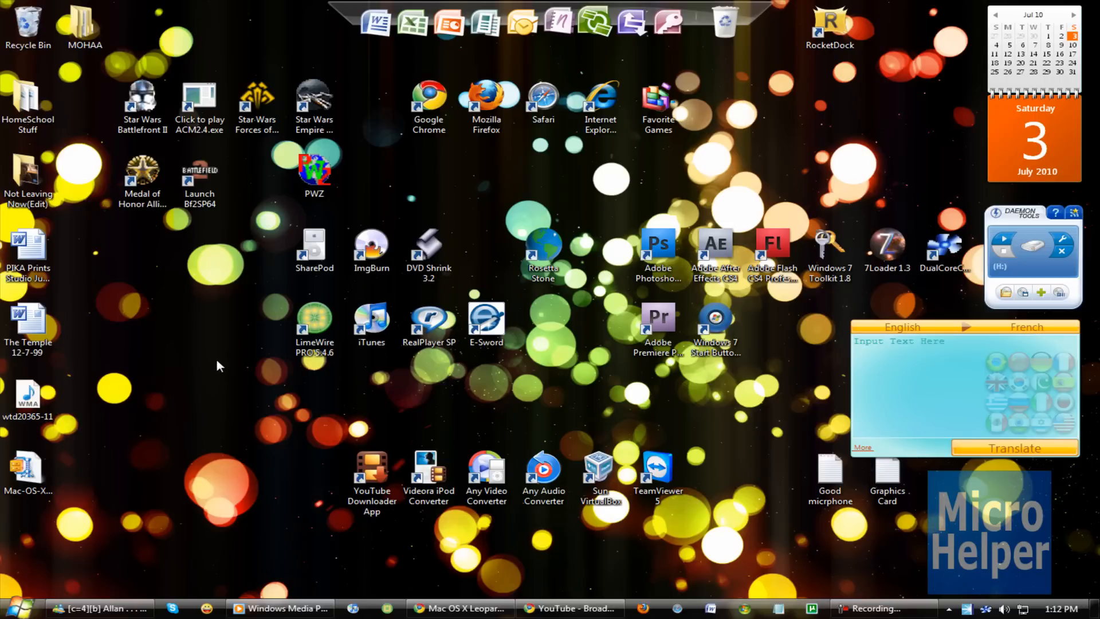
mouse_move(403, 146)
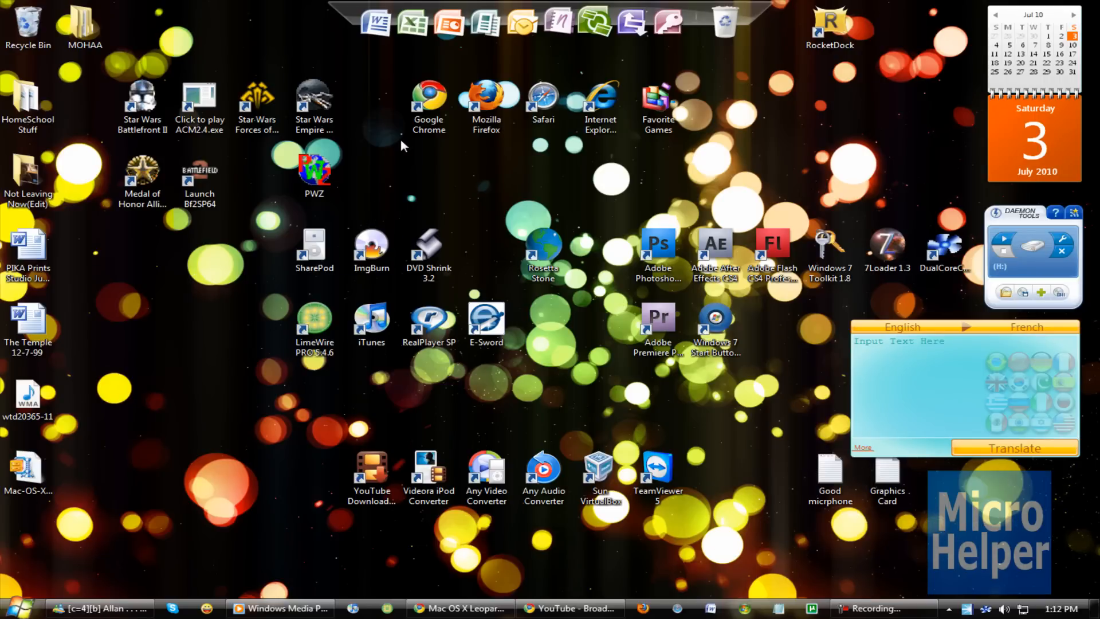
mouse_move(378, 205)
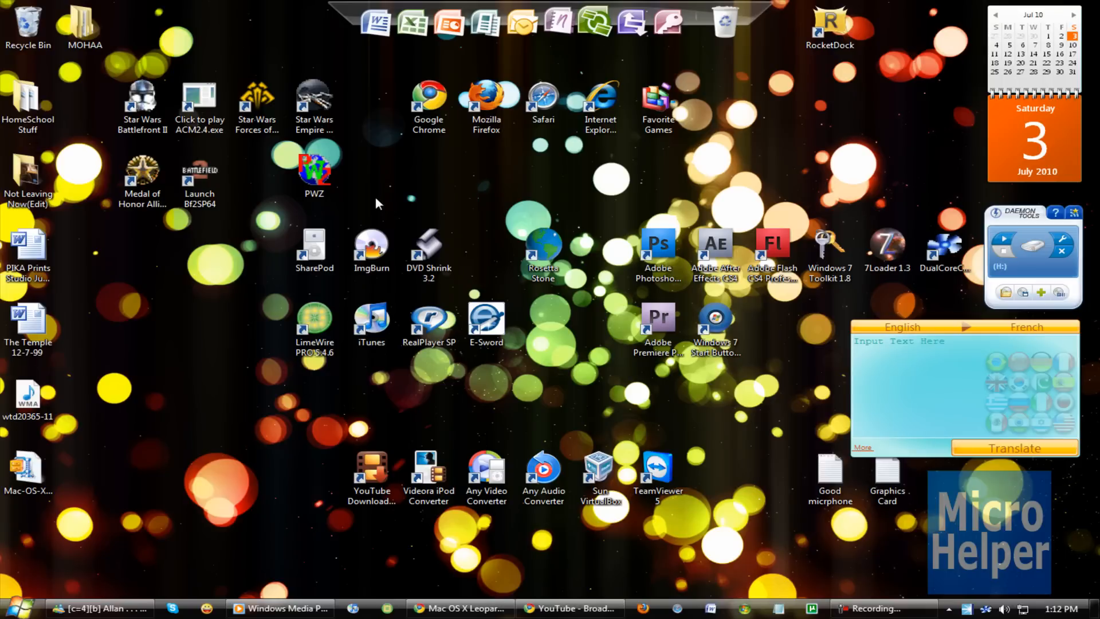
Bring up the Start menu from the Windows 7 desktop
left_click(371, 247)
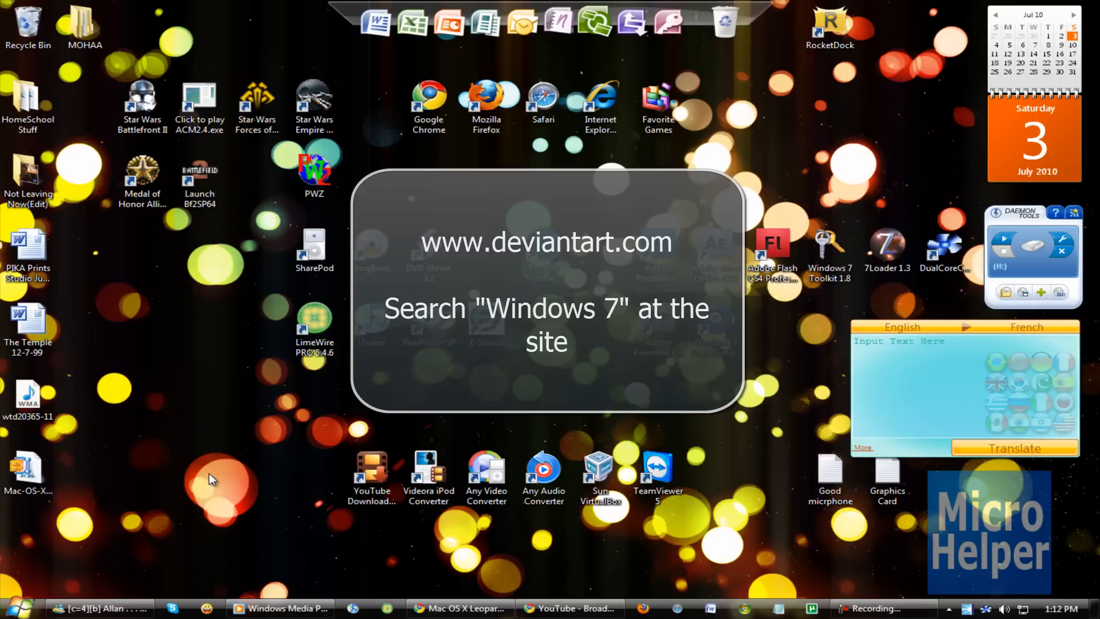
left_click(24, 609)
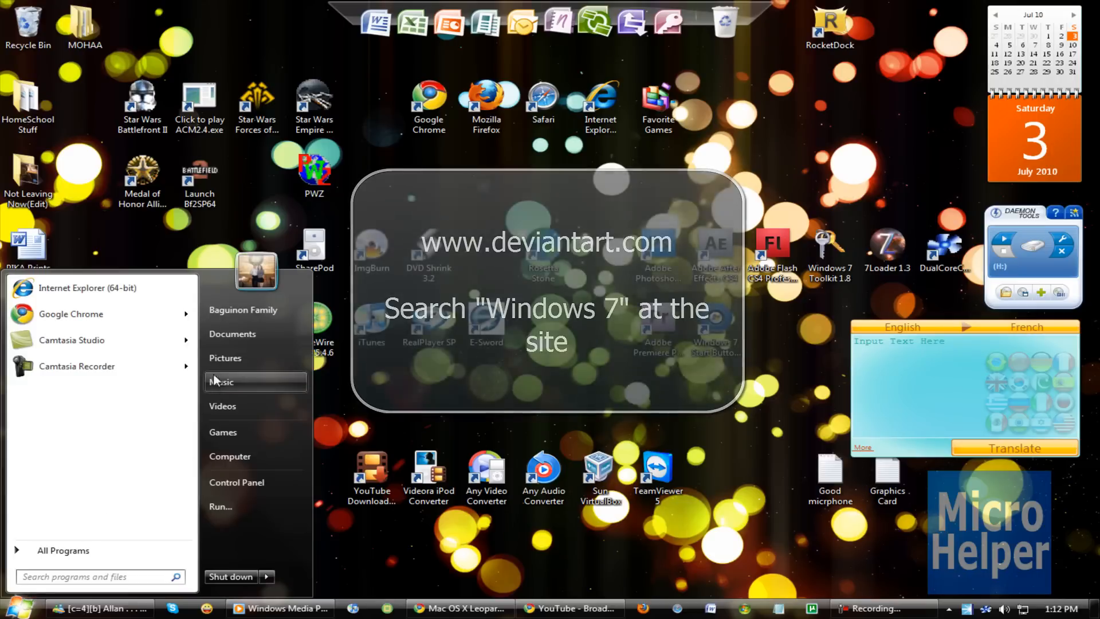
Extract the Vista VS for Windows 7 archive inside Documents\Custom Windows 7 Themes
left_click(231, 334)
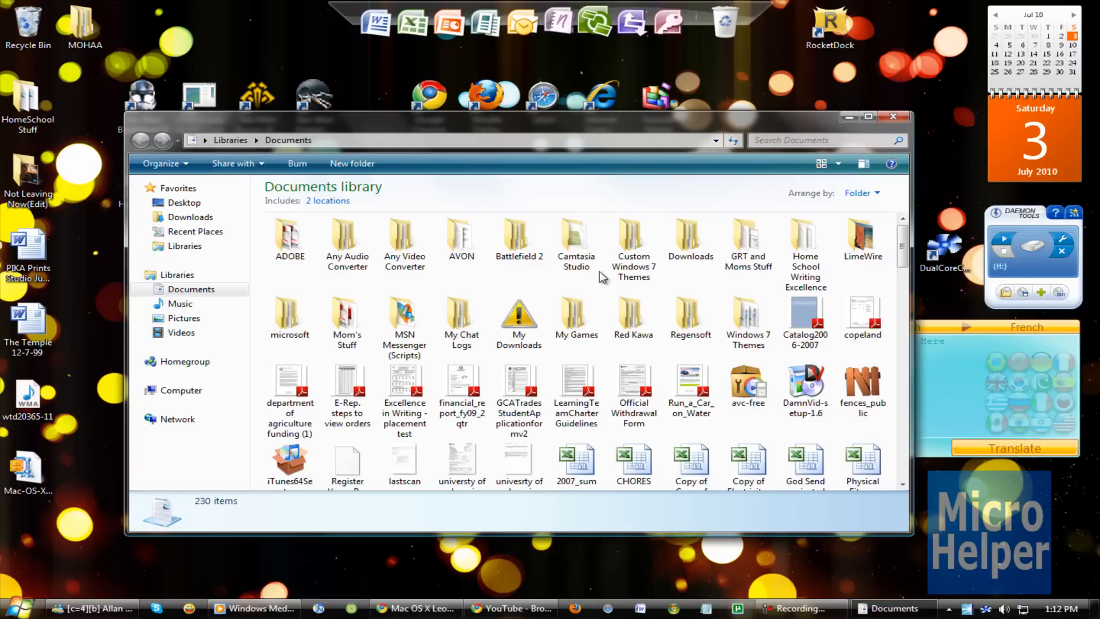
double_click(633, 236)
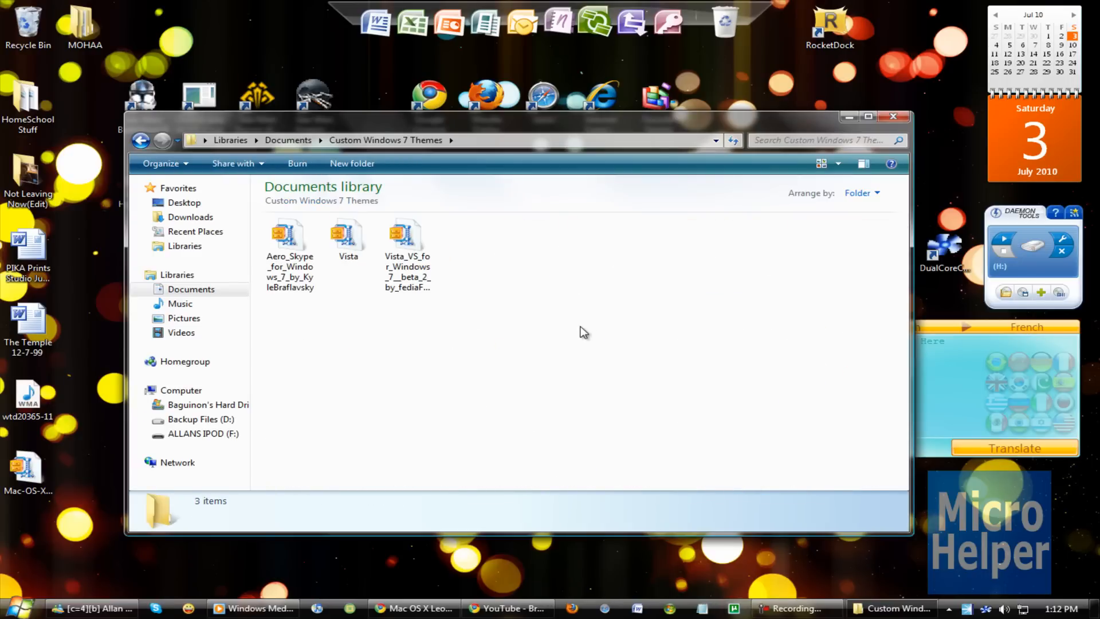
right_click(408, 236)
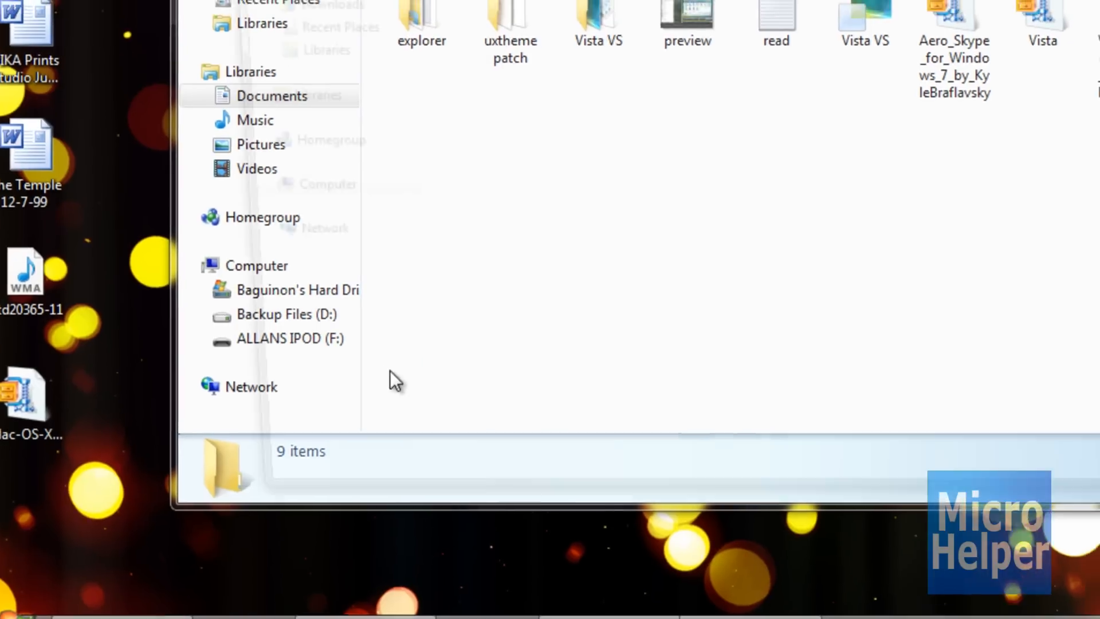
Navigate to C:\Windows and select the Resources folder
left_click(257, 265)
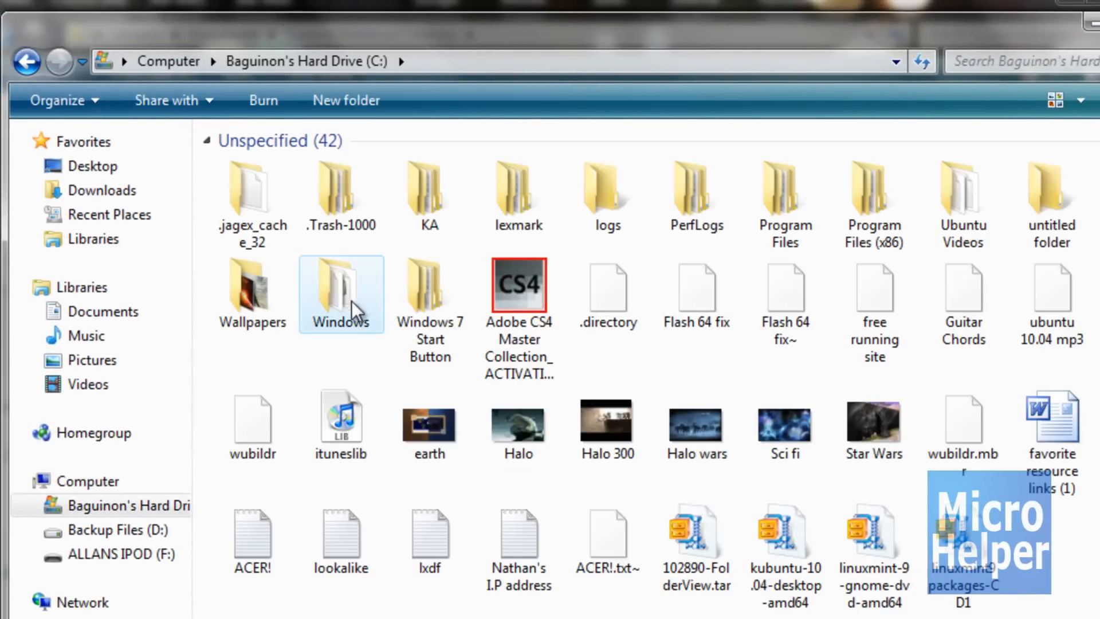
double_click(342, 290)
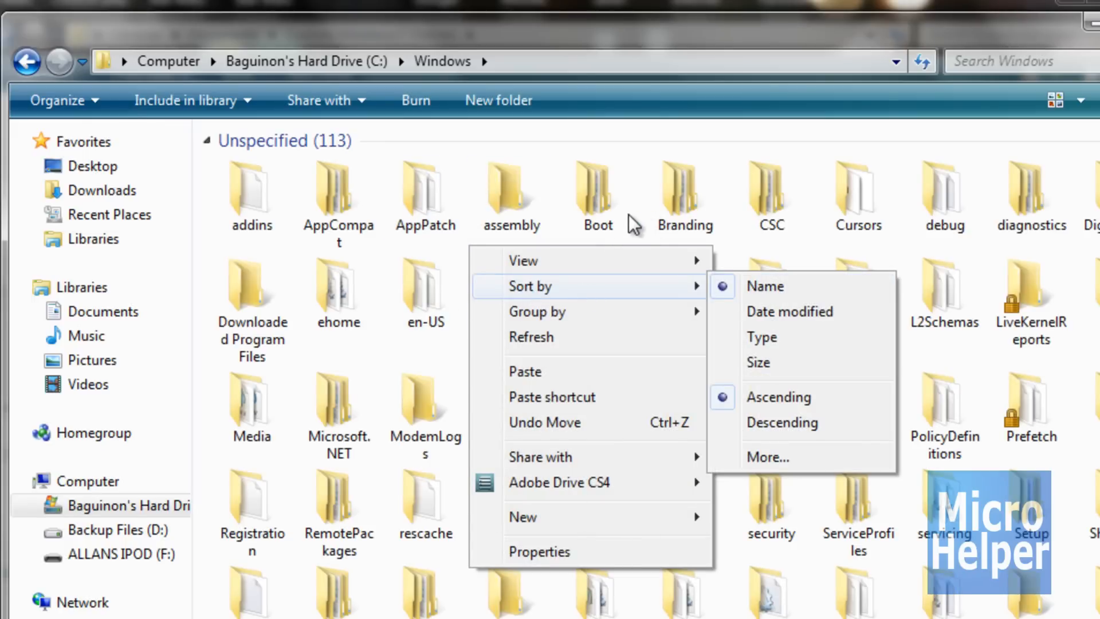
left_click(598, 192)
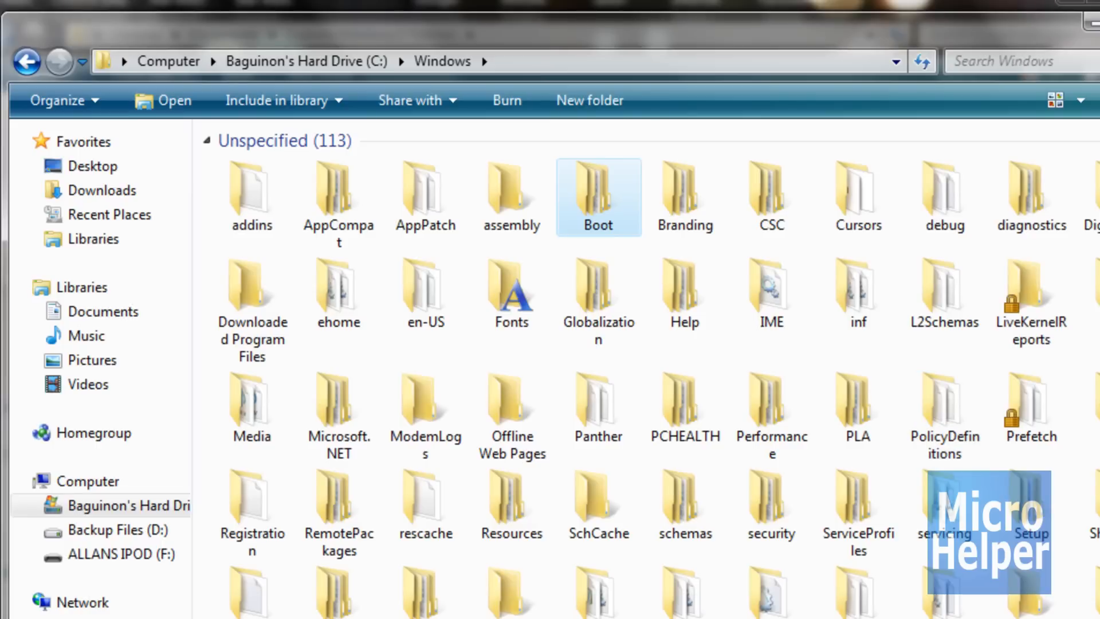
scroll("down", 3)
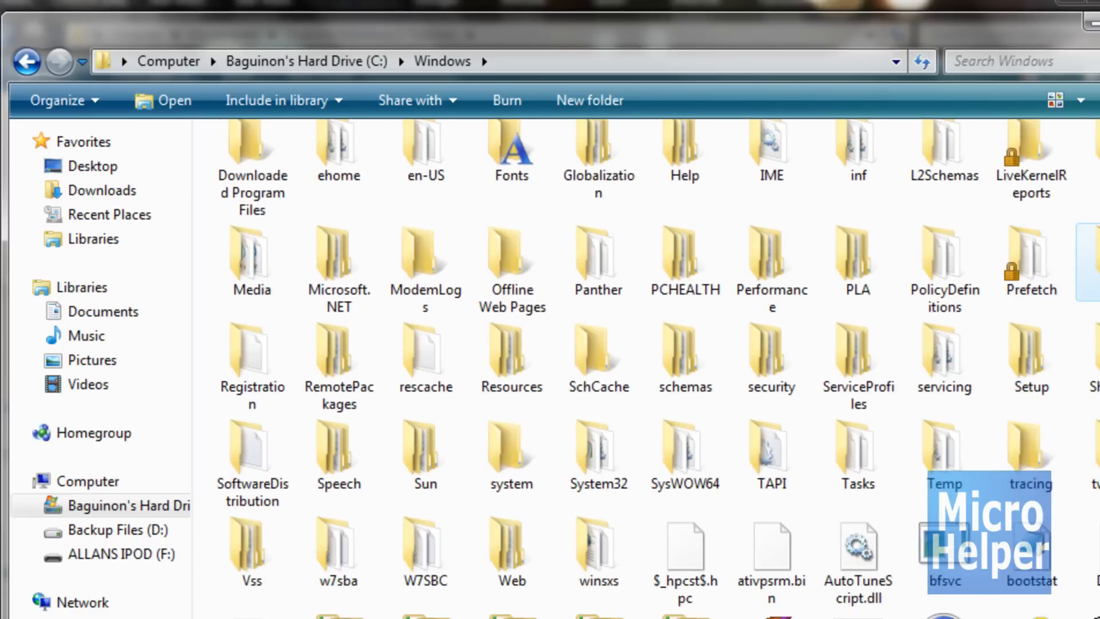
left_click(512, 357)
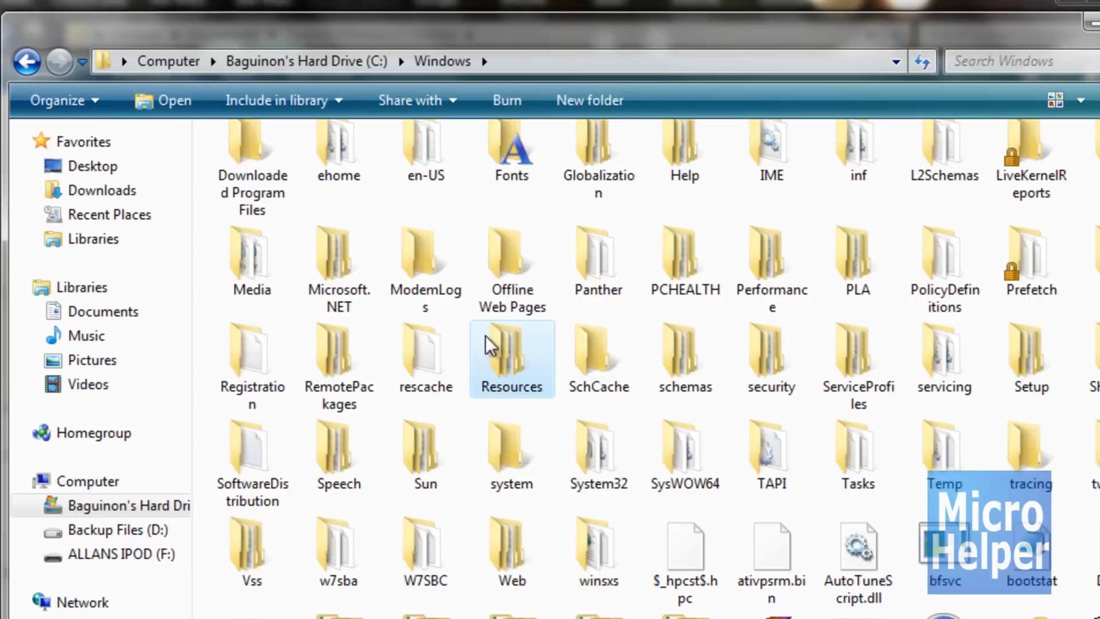
Go into Resources\Themes beside the Custom Windows 7 Themes window
double_click(512, 356)
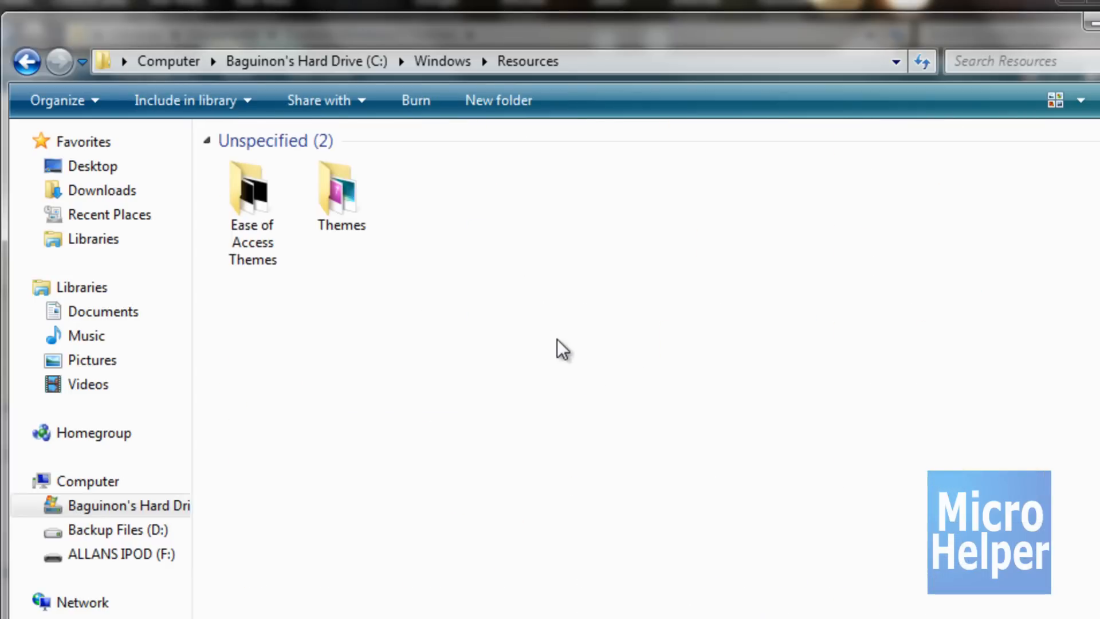
left_click(342, 195)
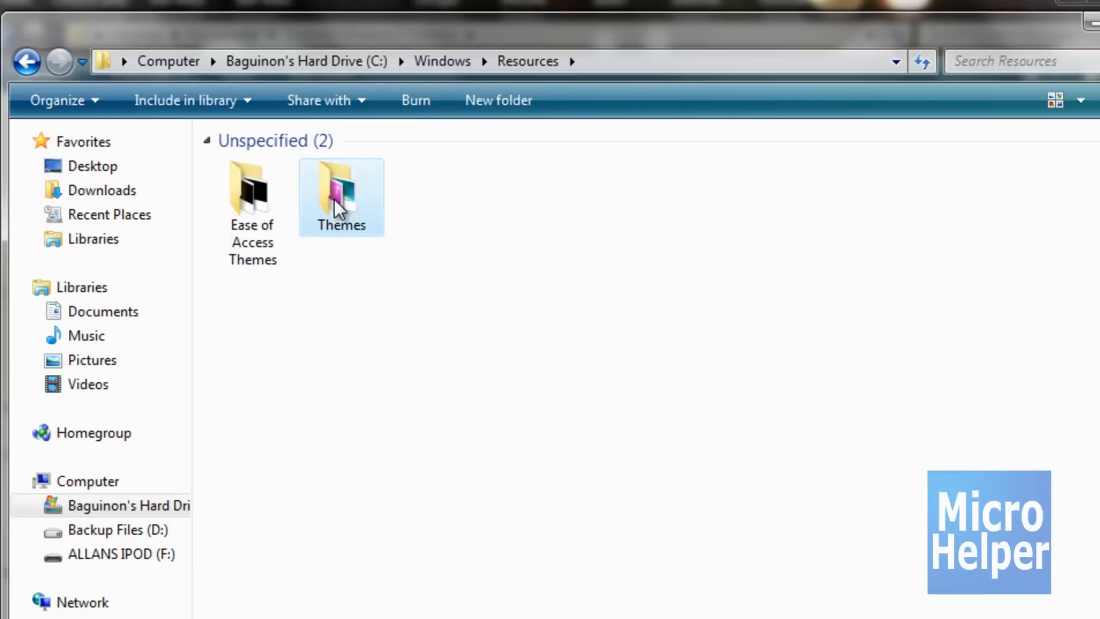
double_click(341, 195)
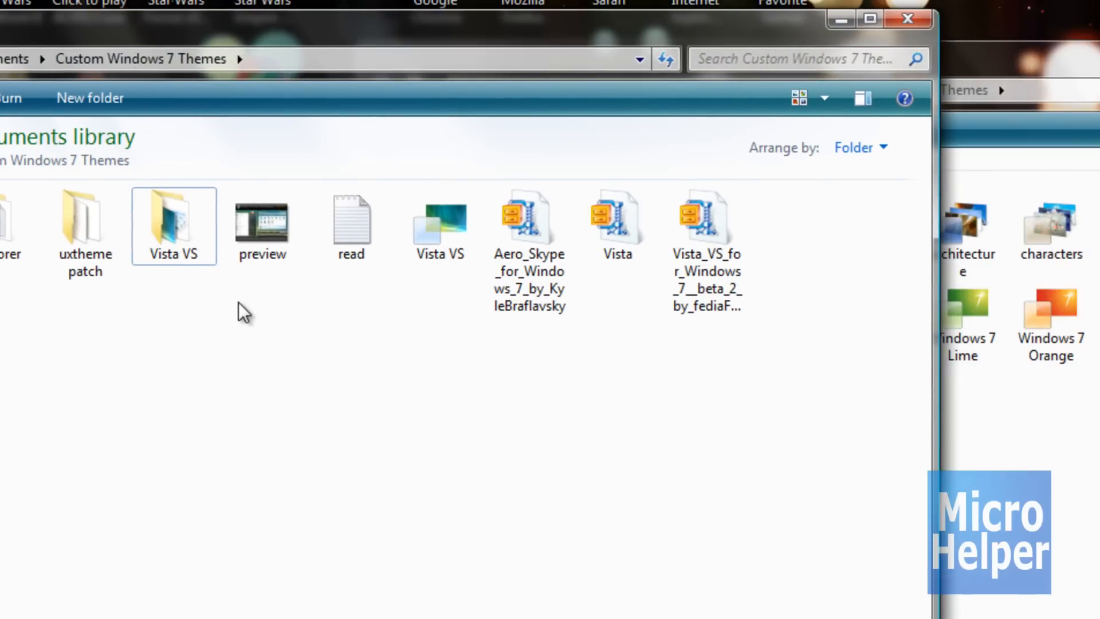
Move the Vista VS folder and Vista VS .theme file into Themes, resolving the name conflict
left_click(174, 223)
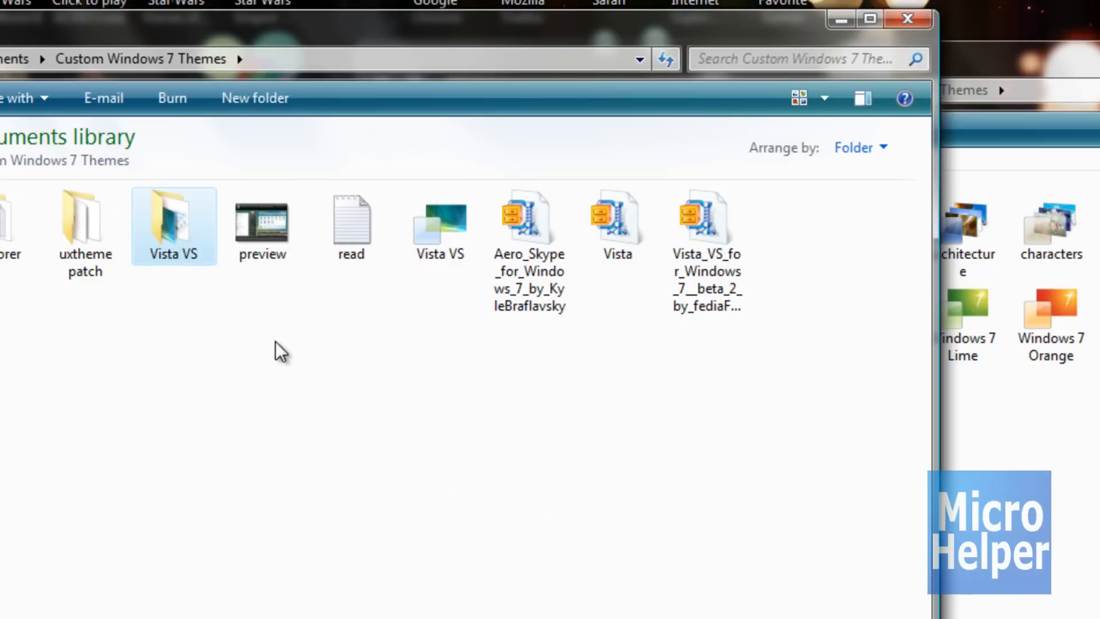
left_click(440, 224)
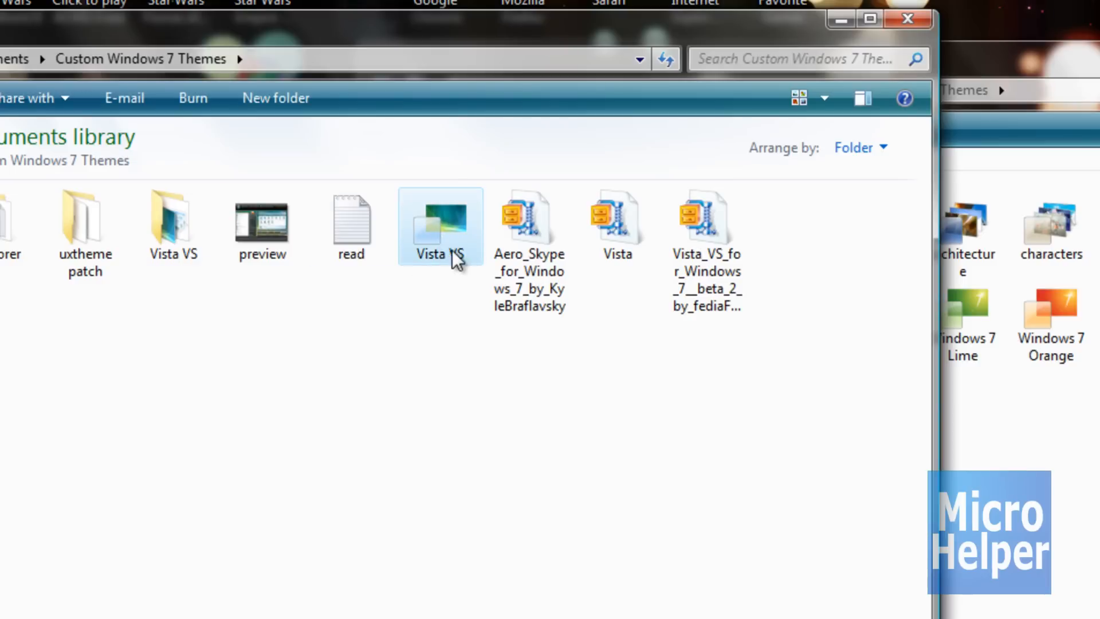
mouse_move(454, 235)
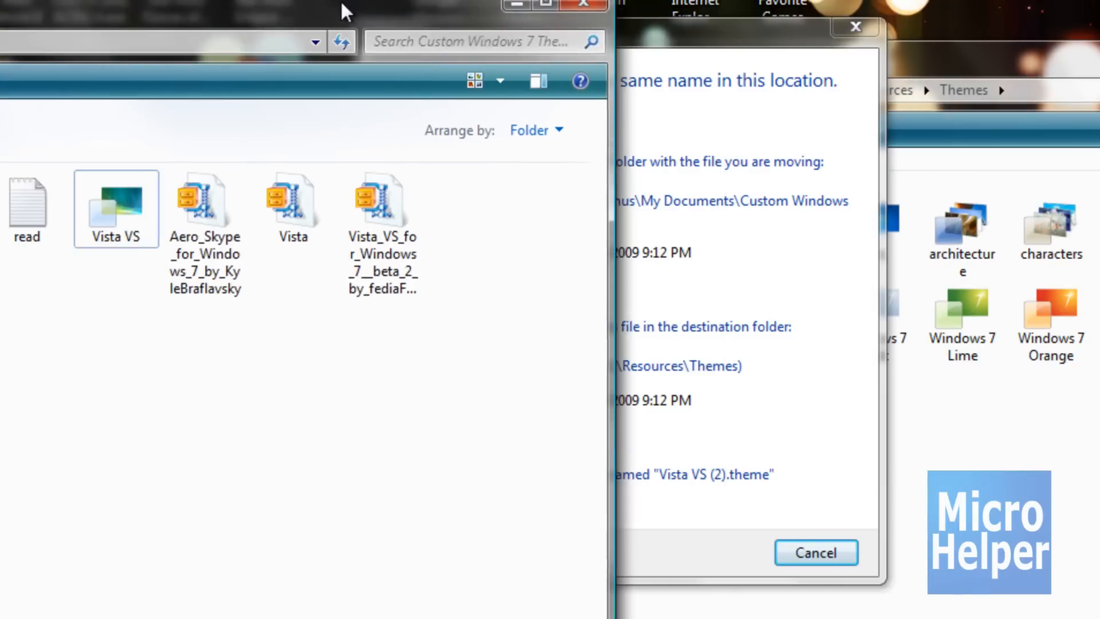
left_click(816, 552)
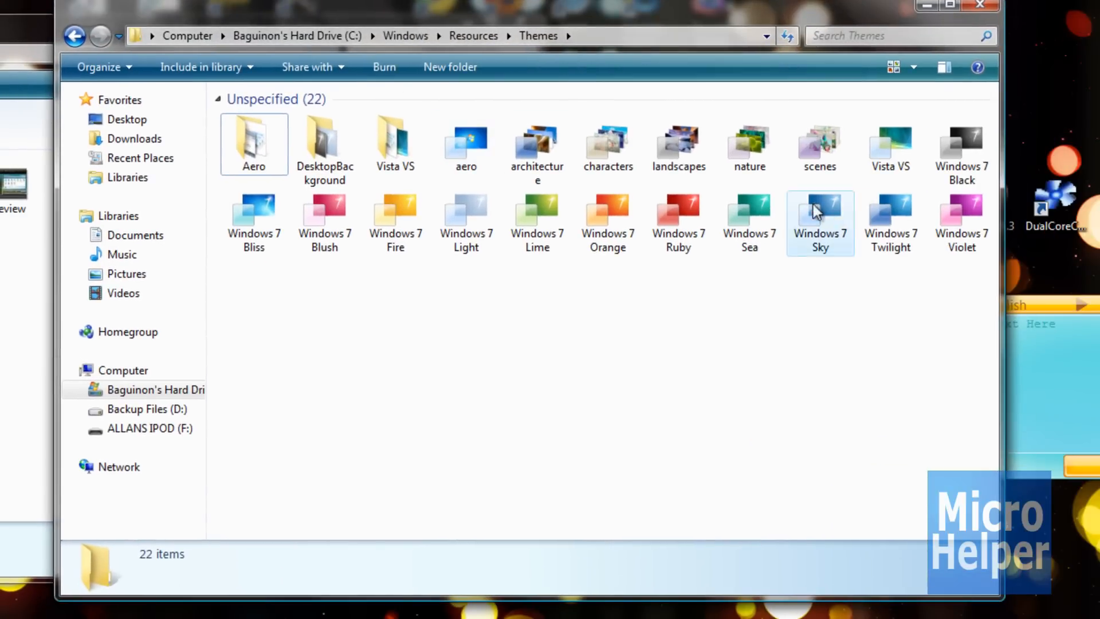
Close the Custom Windows 7 Themes window, leaving the Vista VS theme applied to the desktop
left_click(891, 143)
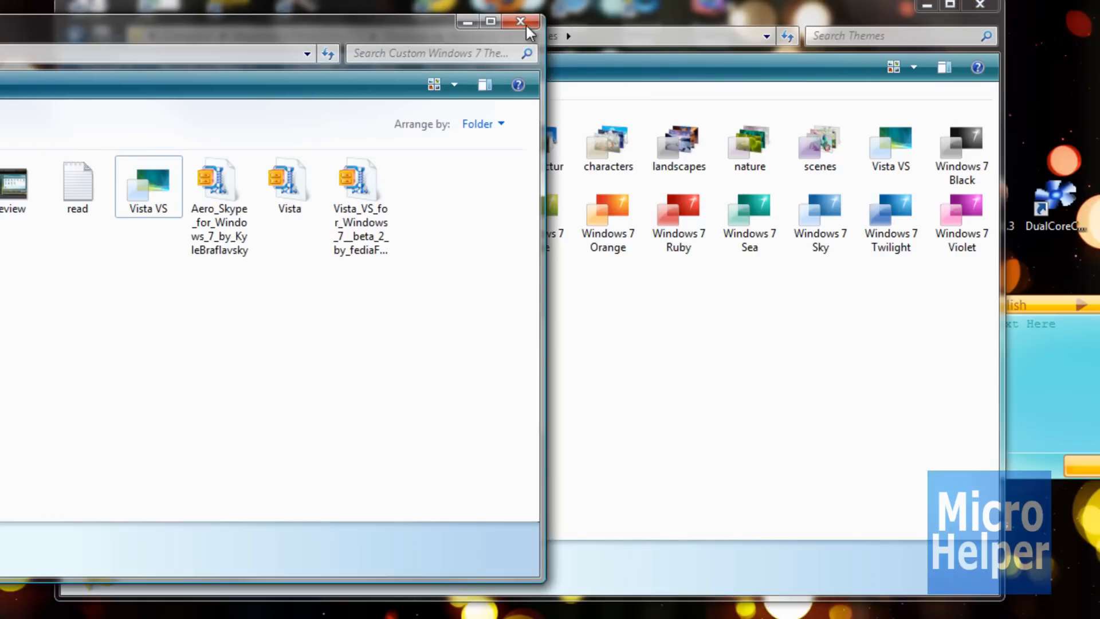
left_click(521, 20)
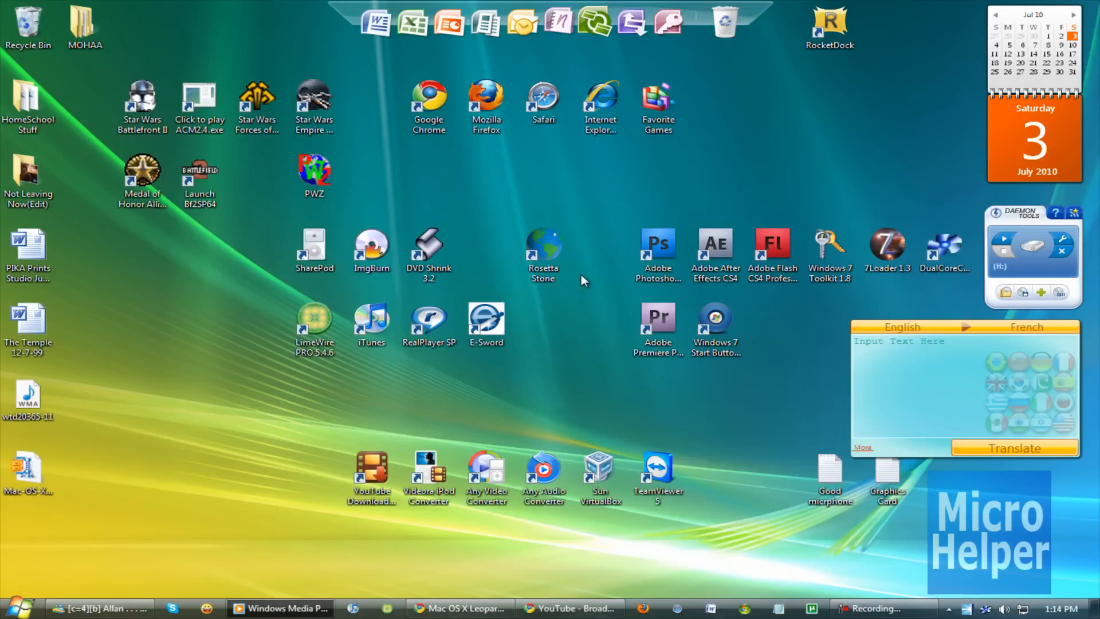
mouse_move(200, 395)
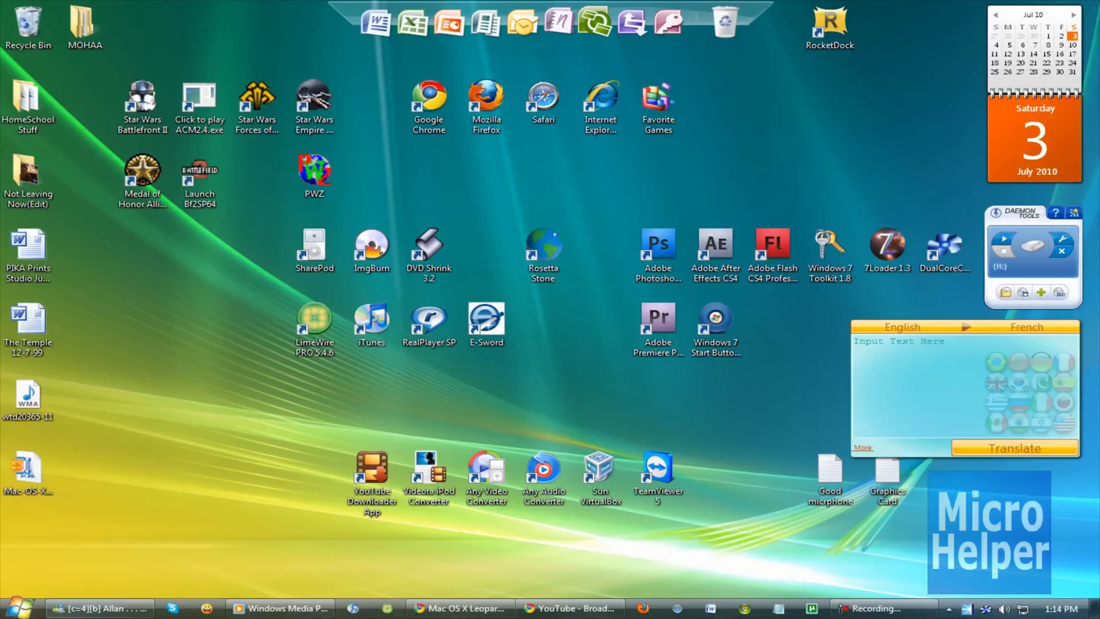
mouse_move(176, 462)
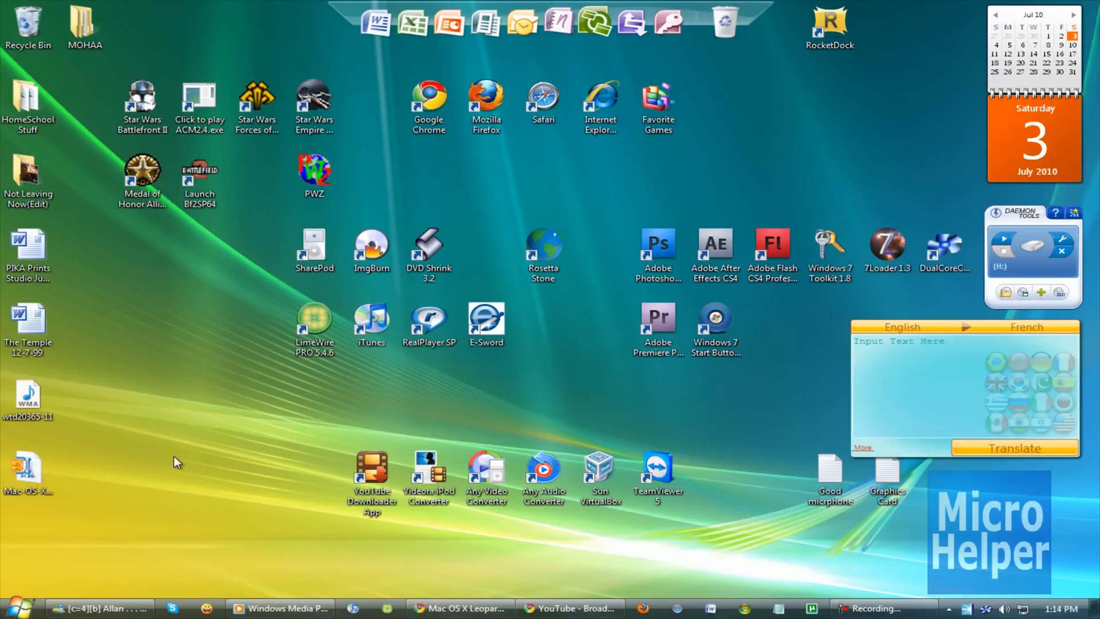
mouse_move(179, 450)
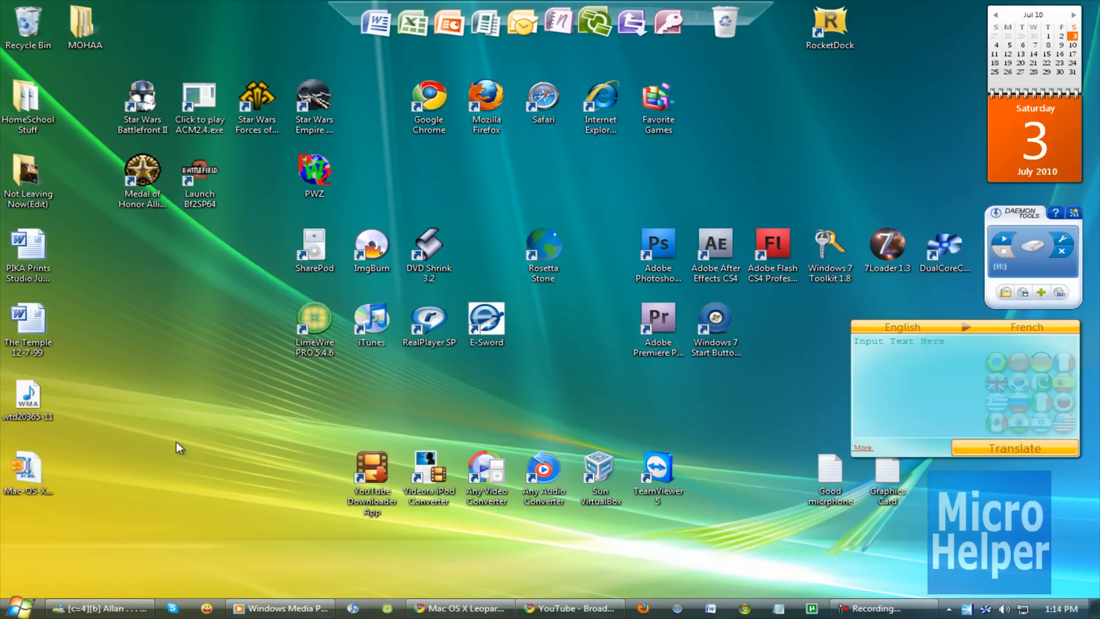